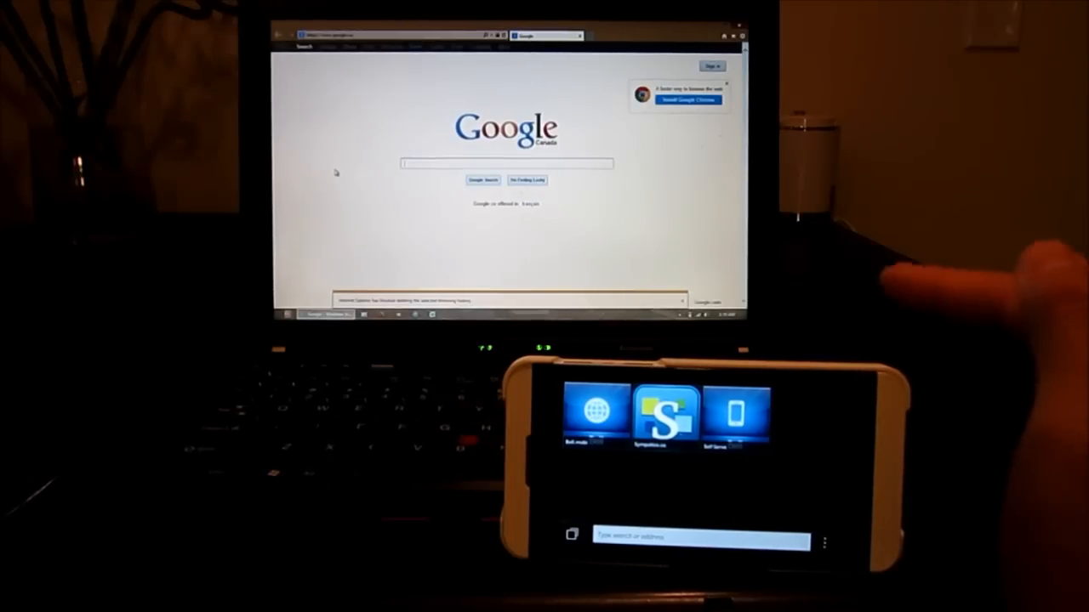
mouse_move(978, 289)
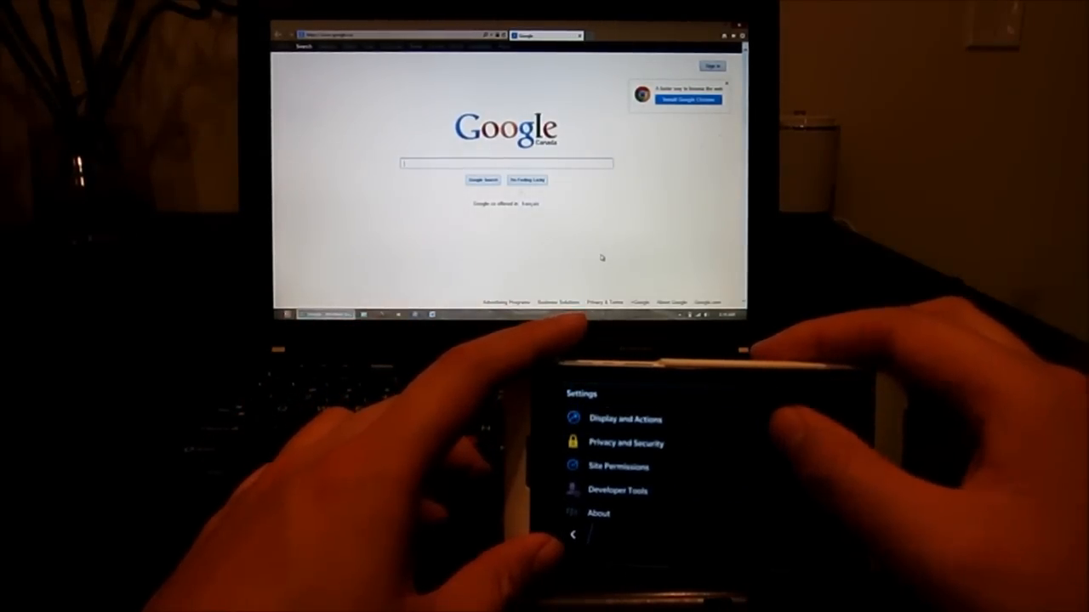
click(626, 442)
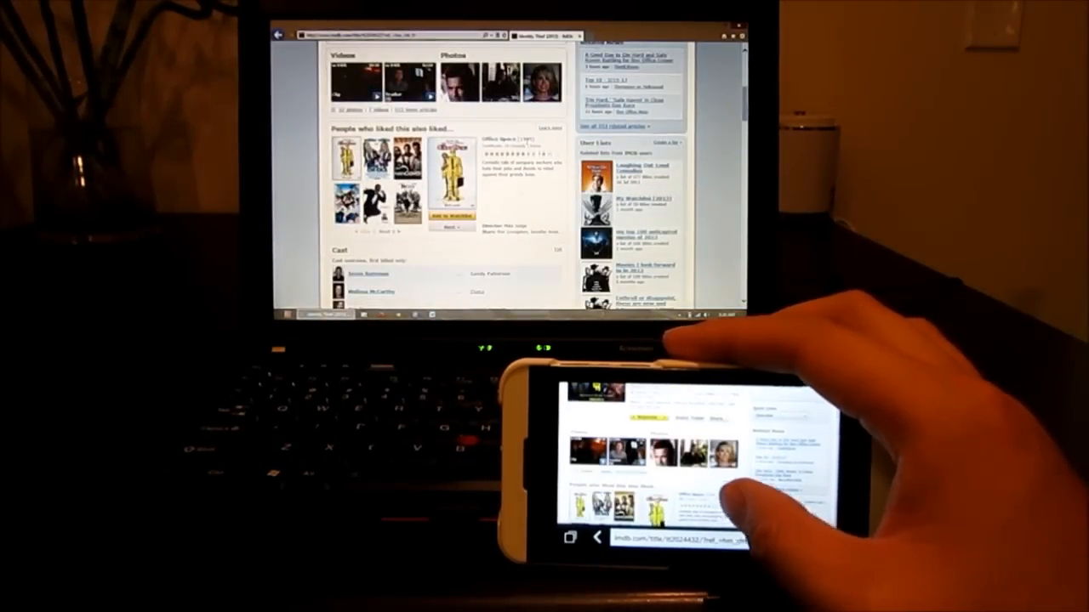
scroll(down, 3)
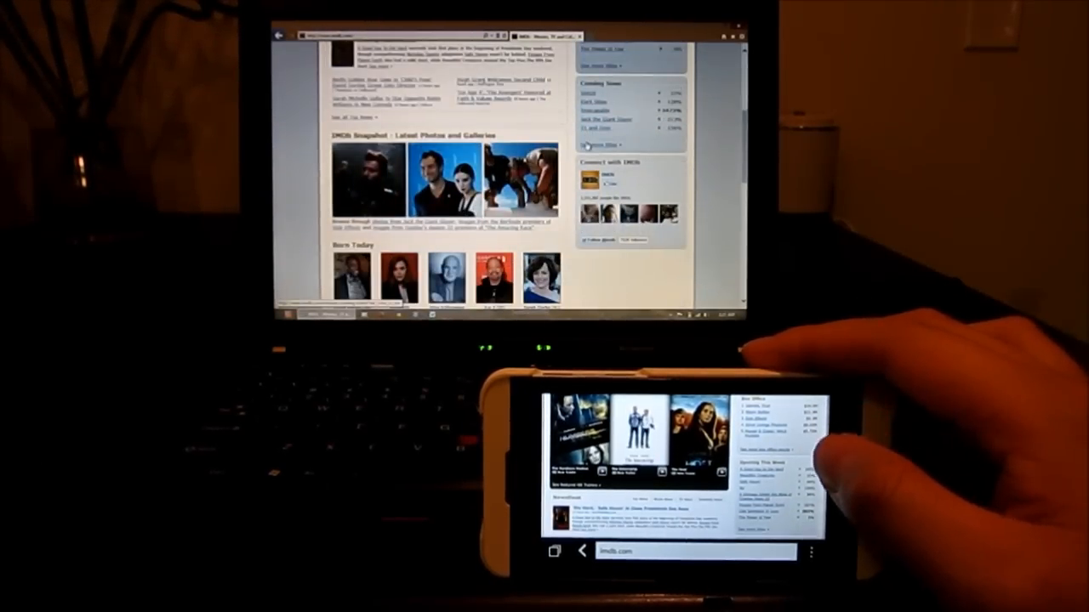
Scroll down the IMDb home page toward the Coming Soon movies link.
scroll(down, 3)
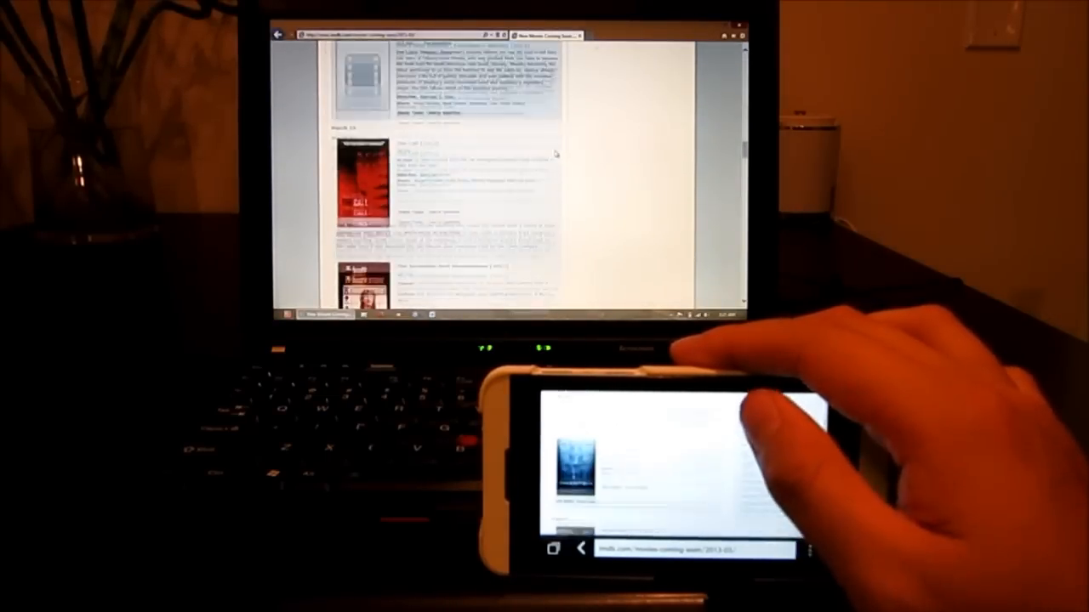
Scroll through the IMDb search results list for 'star trek'.
scroll(down, 3)
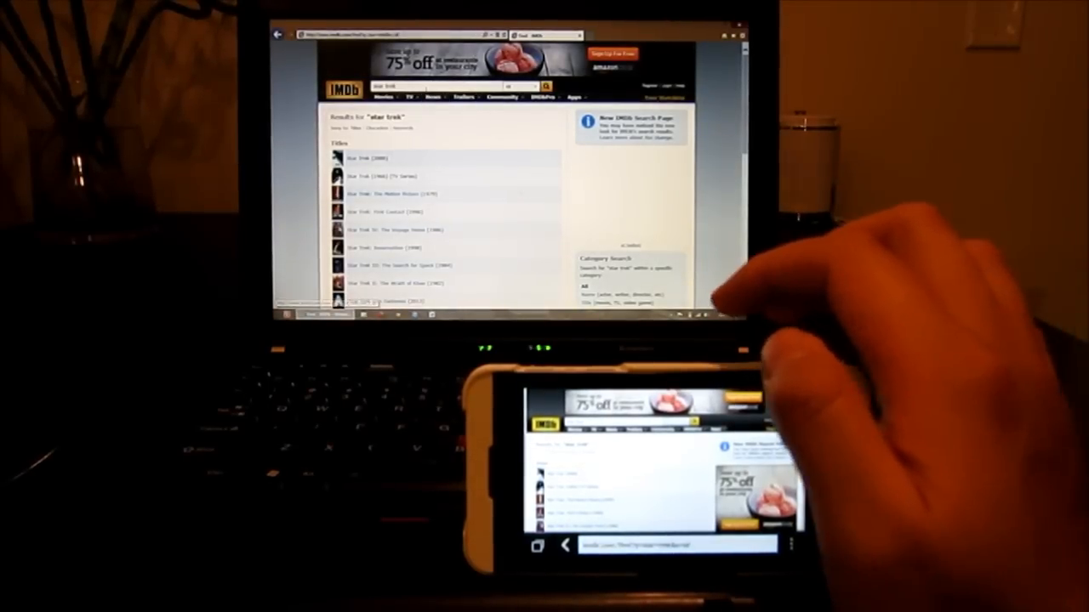
scroll(down, 3)
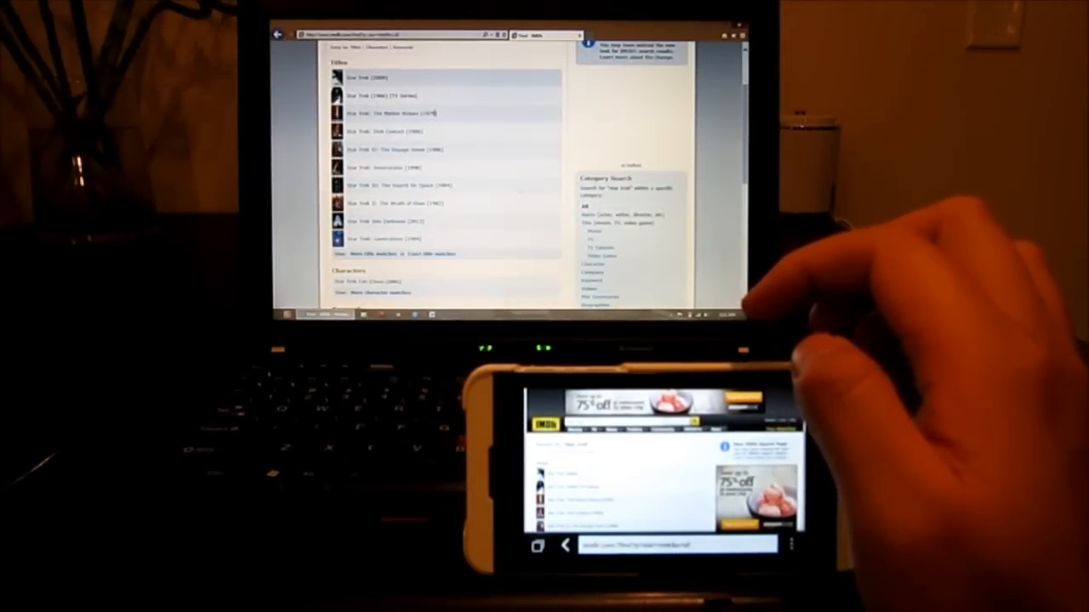